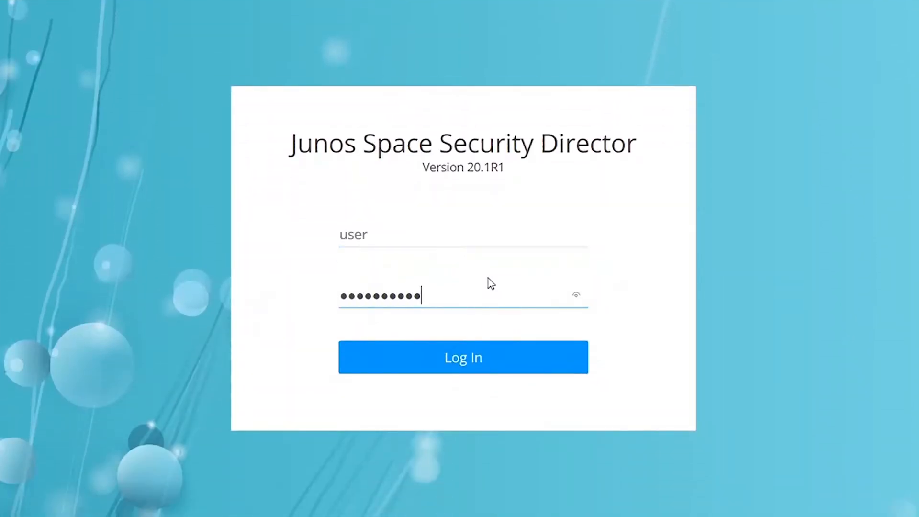
Sign in to Security Director and go to the Security Devices list
left_click(462, 357)
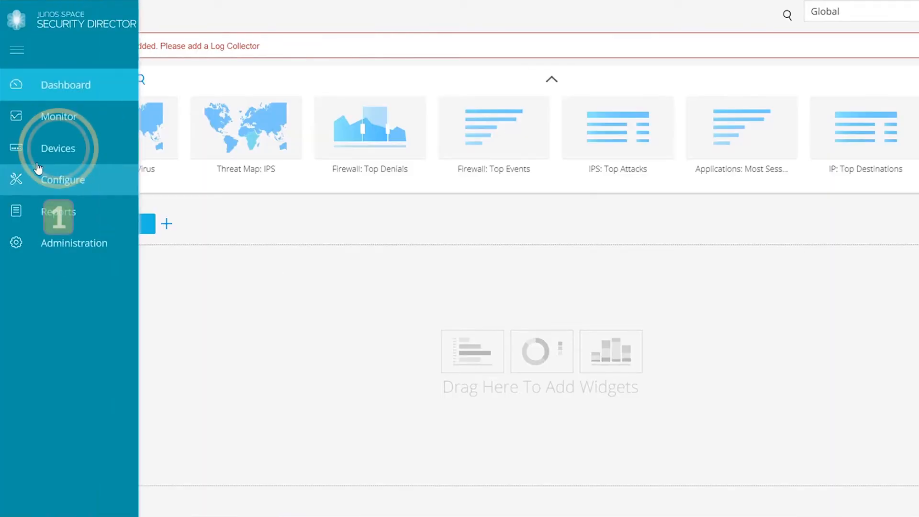
left_click(16, 49)
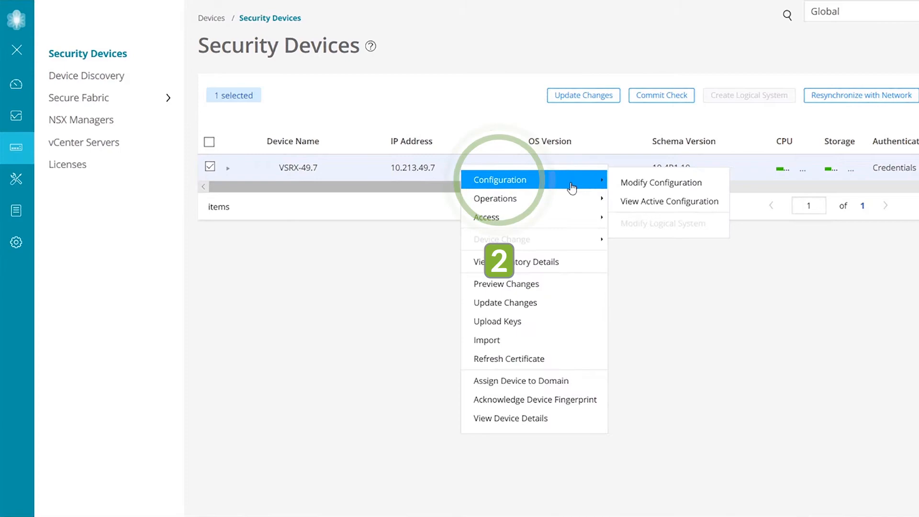
mouse_move(661, 182)
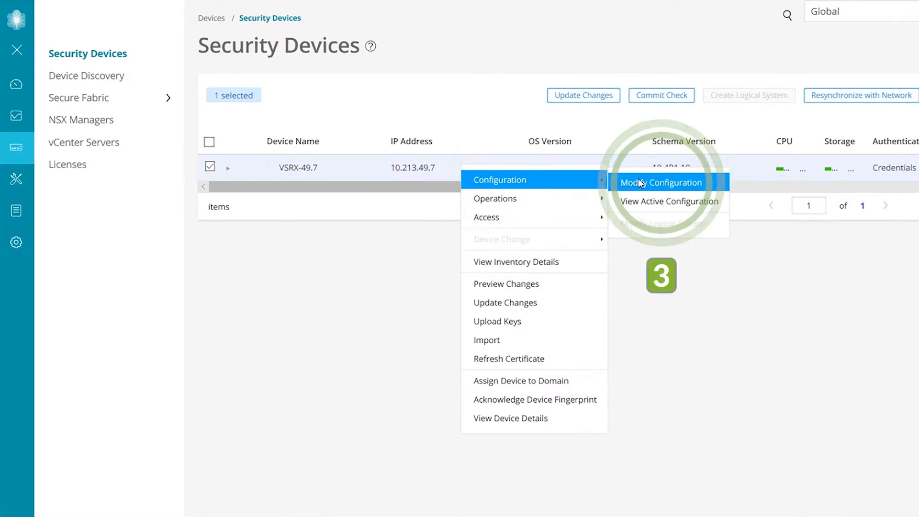
Start a new stream under VSRX-49.7's Security Logging configuration
left_click(662, 182)
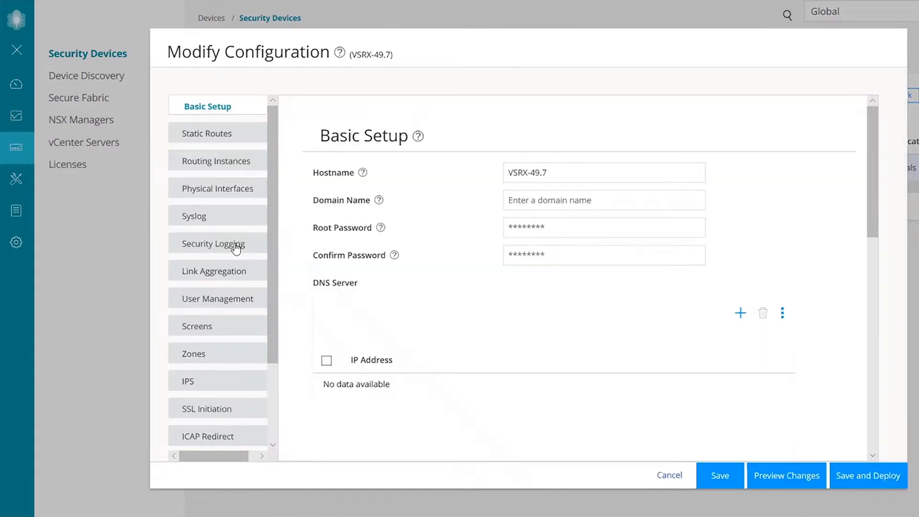
left_click(216, 243)
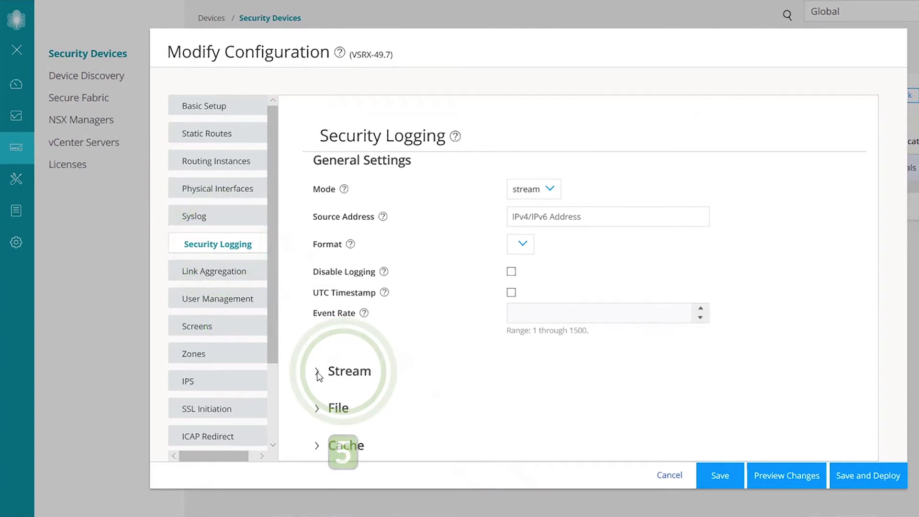
left_click(320, 371)
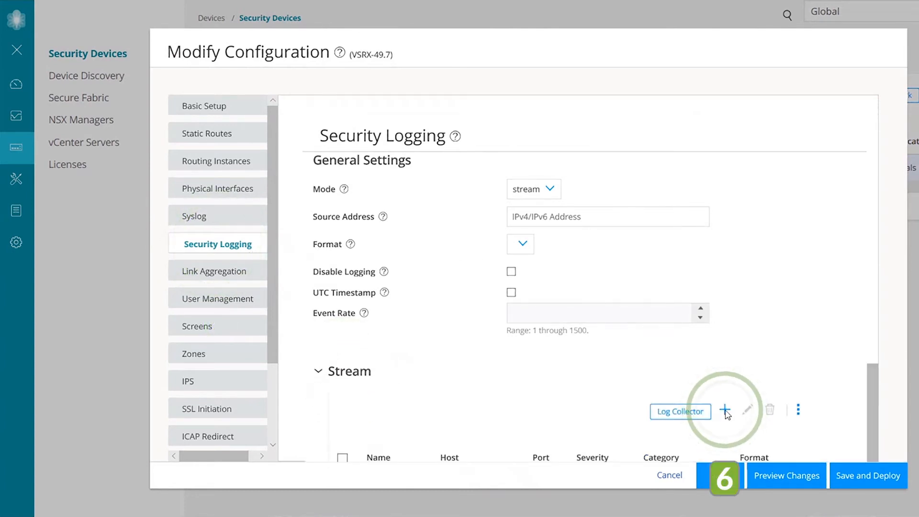
left_click(725, 408)
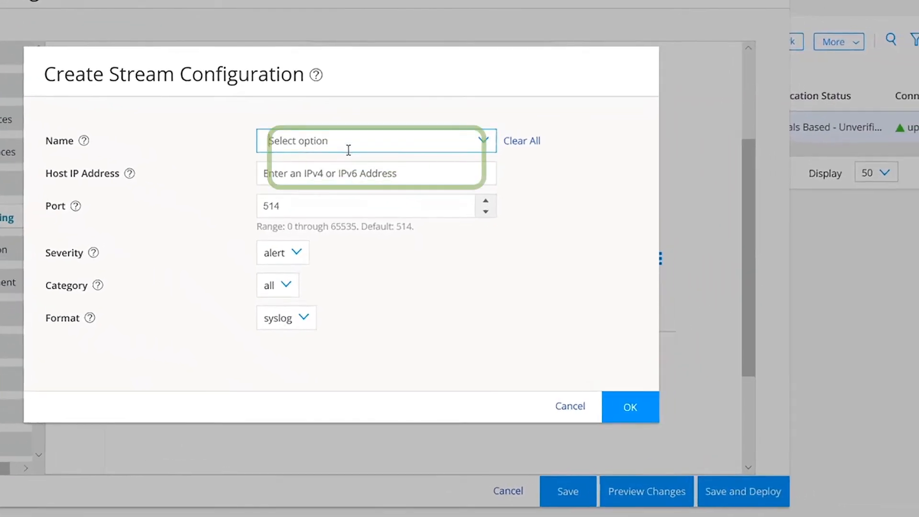
Add stream LC-example with host IP address 10.213.49.81
left_click(373, 139)
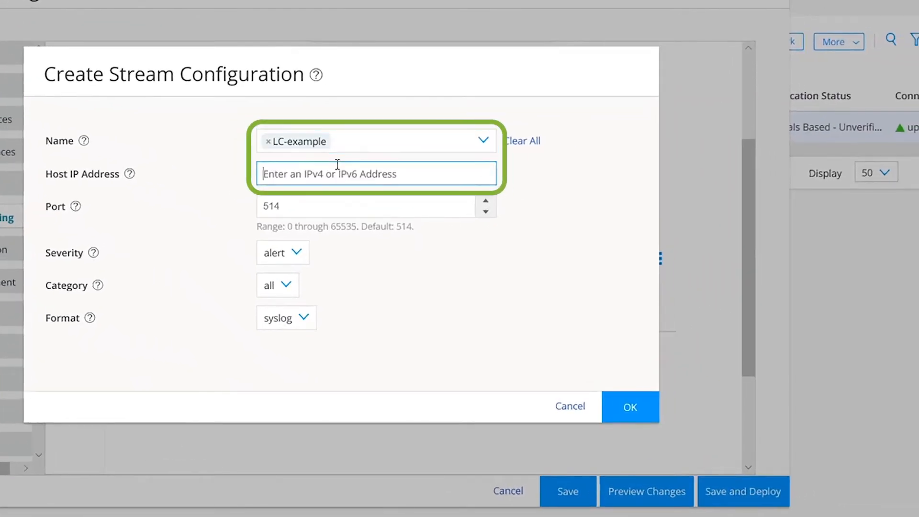
type("10.213.49.81")
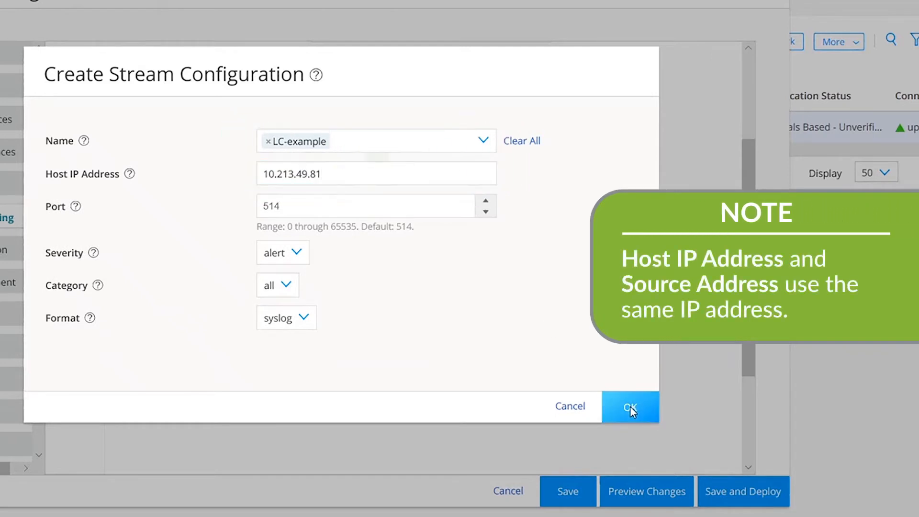
left_click(631, 406)
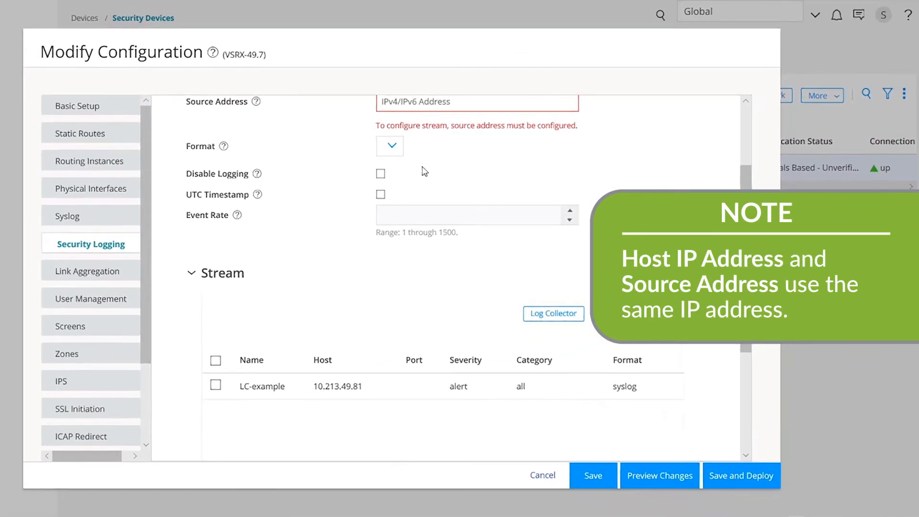
Set the security logging source address to 10.213.49.81 and save the device configuration
type("10.213")
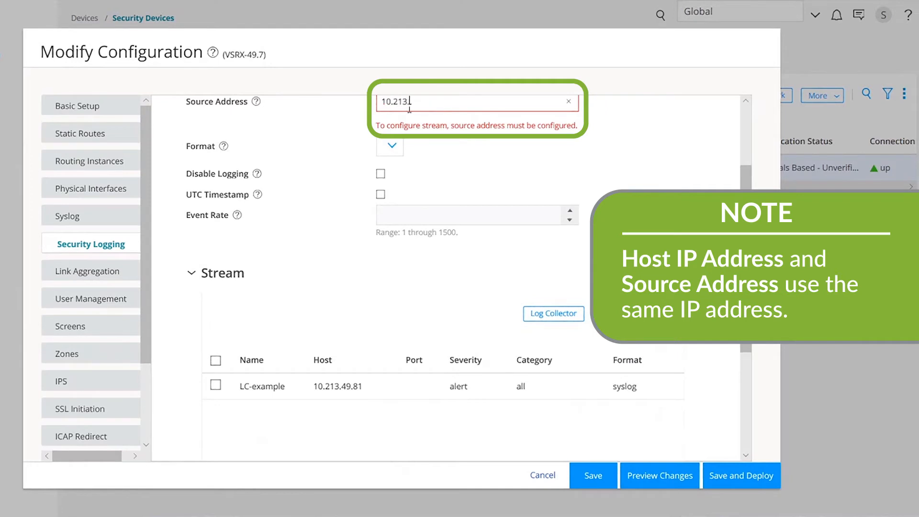
type(".49.81")
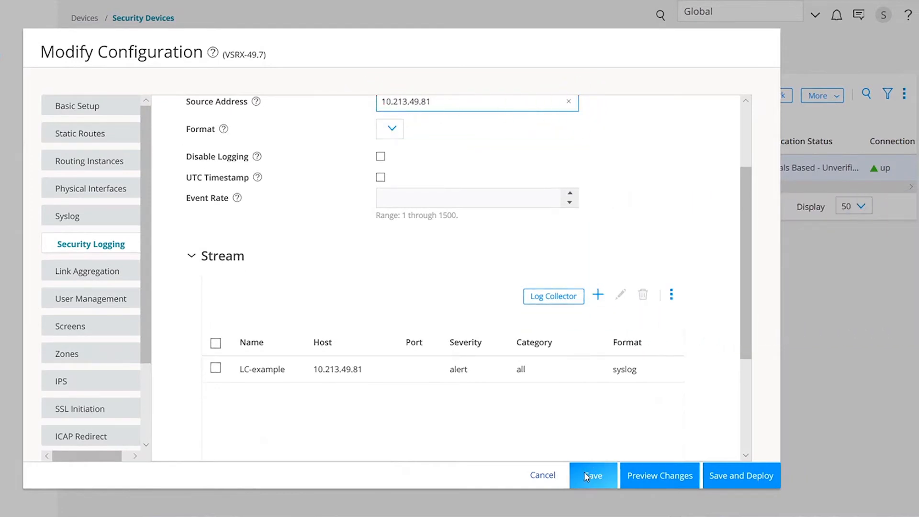
left_click(593, 475)
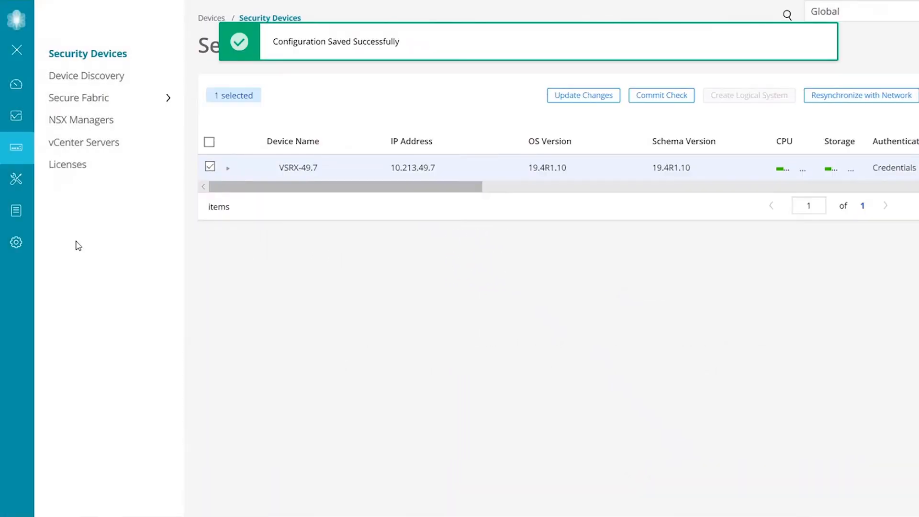
Go to Administration > Logging Management > Logging Nodes and start adding a logging node
left_click(17, 242)
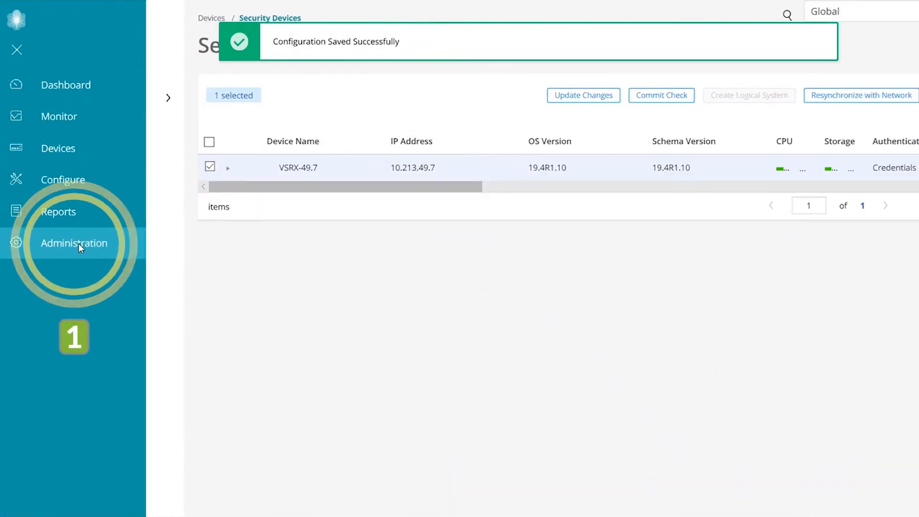
left_click(74, 242)
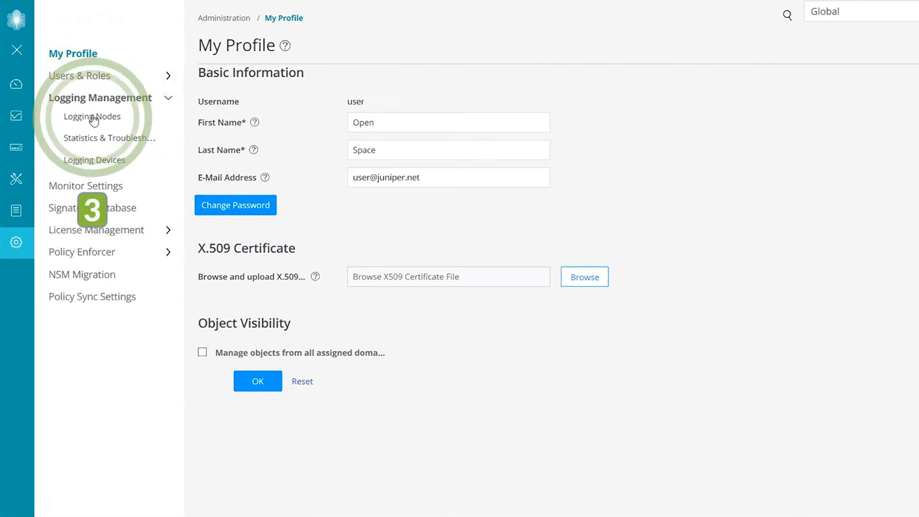
left_click(92, 117)
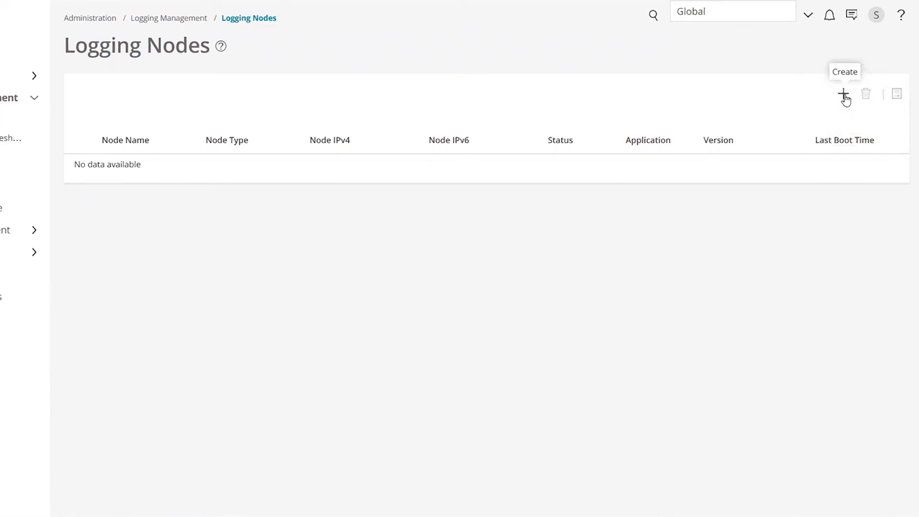
left_click(842, 94)
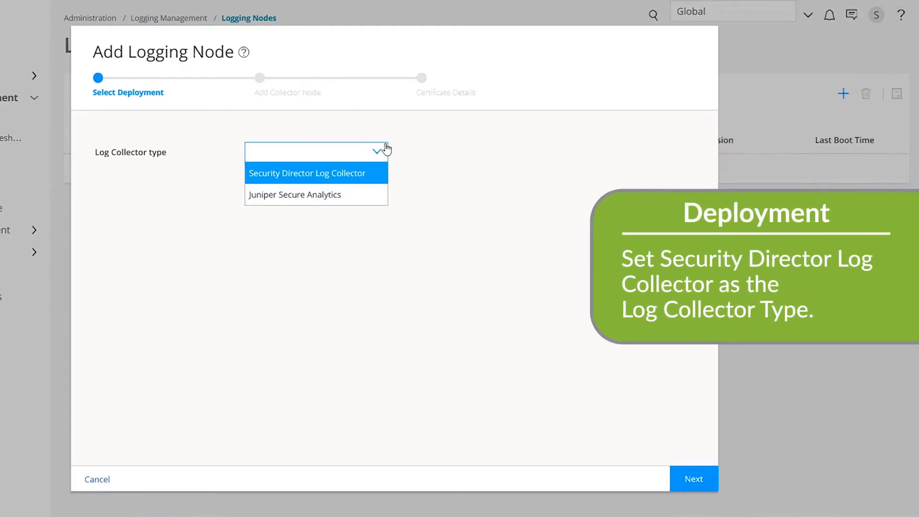
Choose Security Director Log Collector as the deployment type
left_click(307, 174)
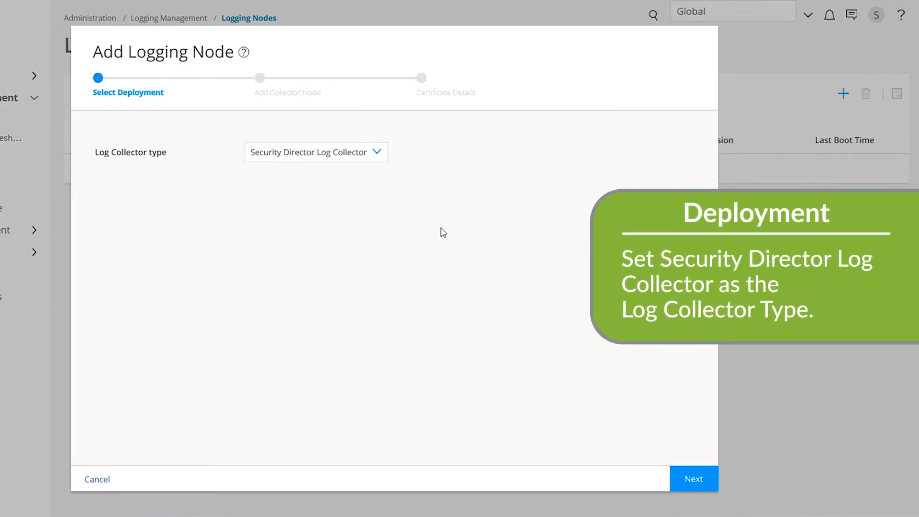
left_click(693, 479)
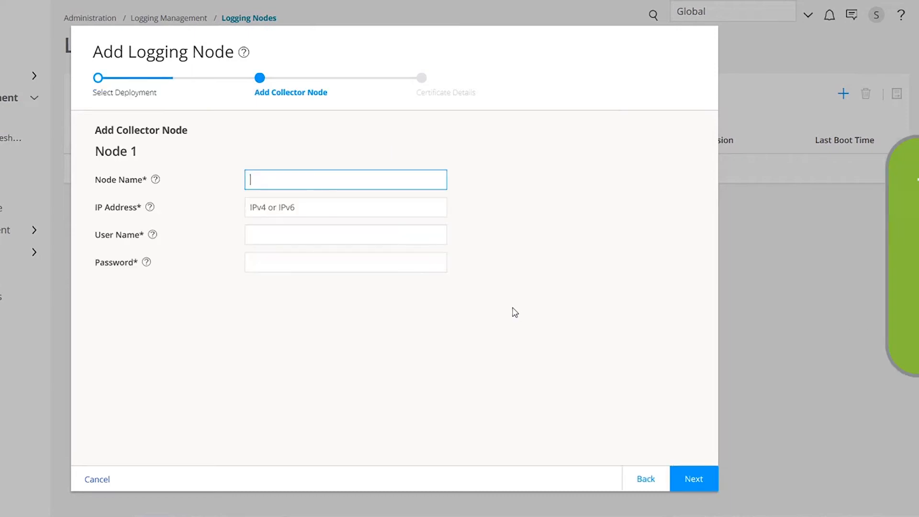
type("all-")
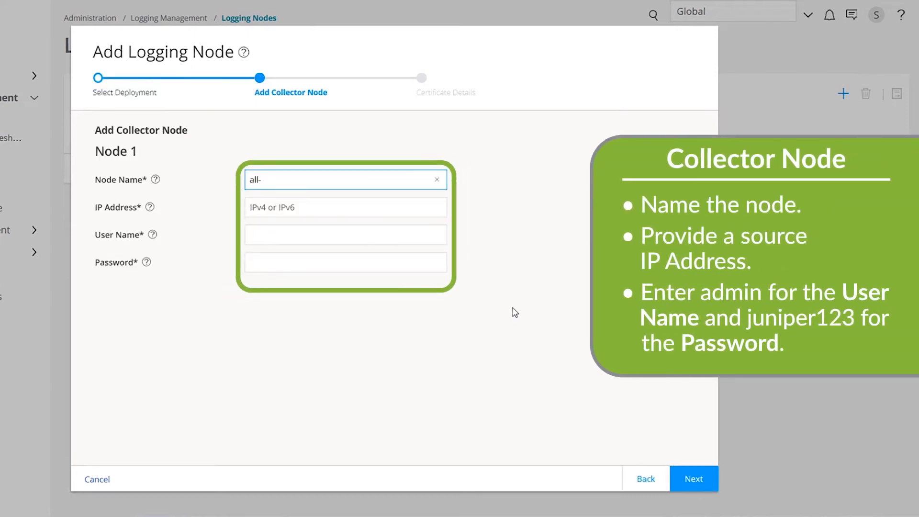
type("in-one")
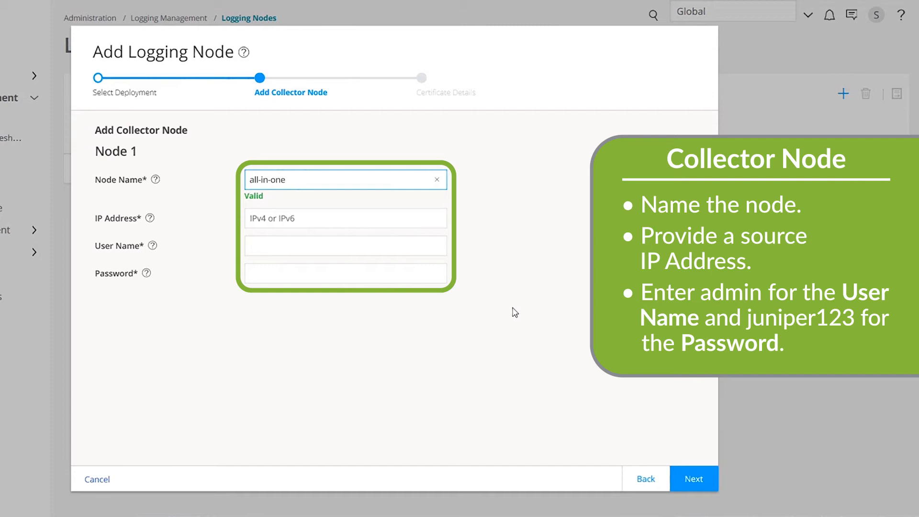
type("10.213.49.81")
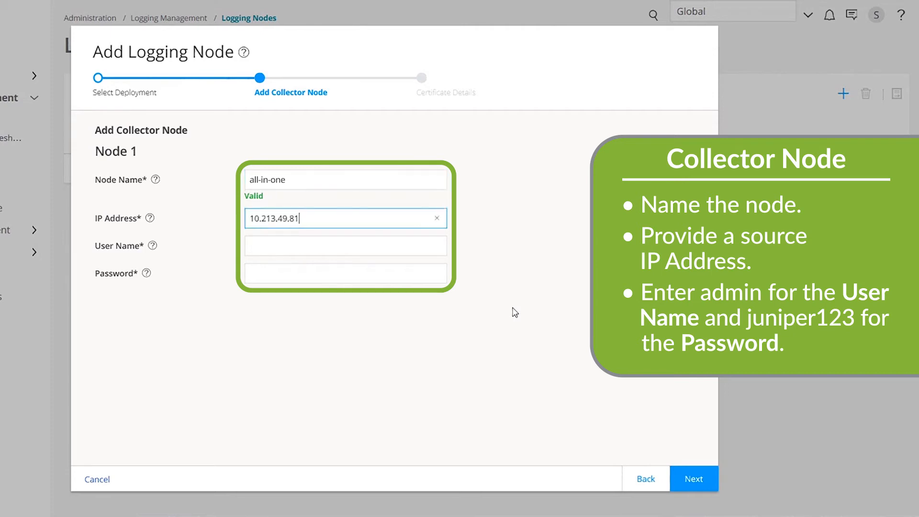
left_click(345, 245)
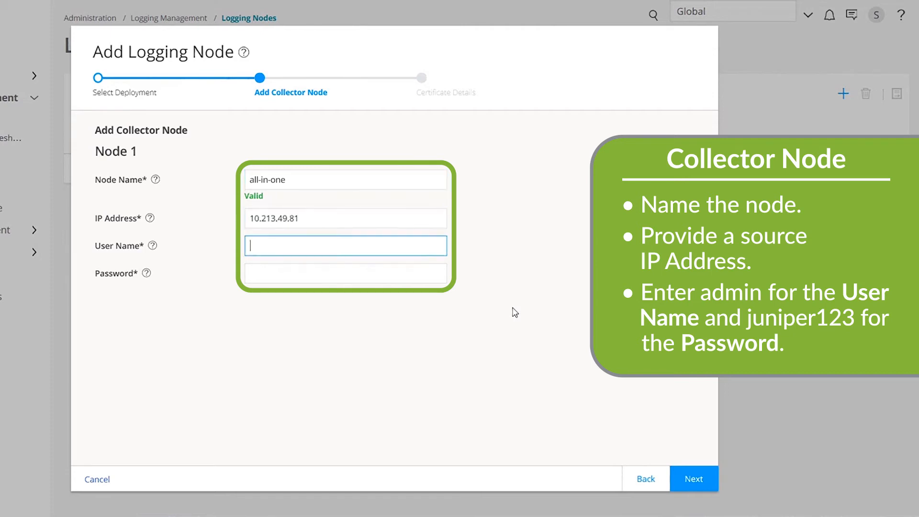
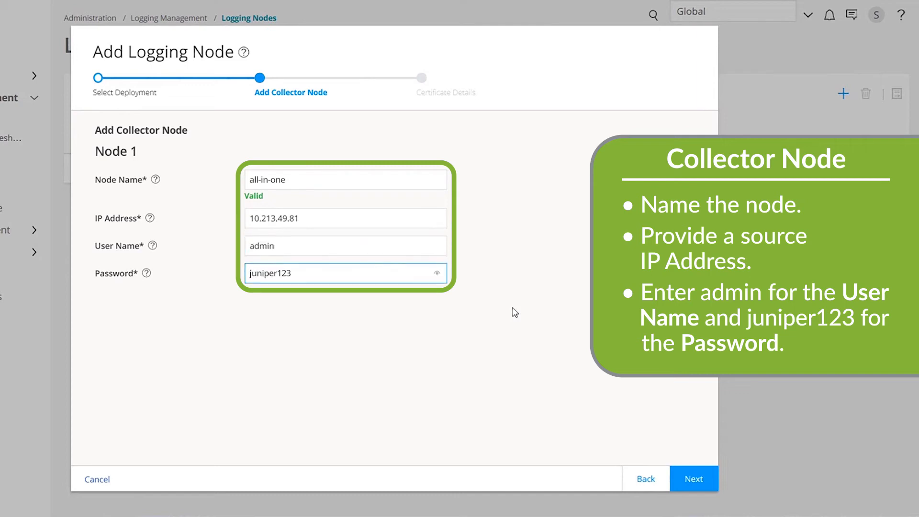
mouse_move(344, 271)
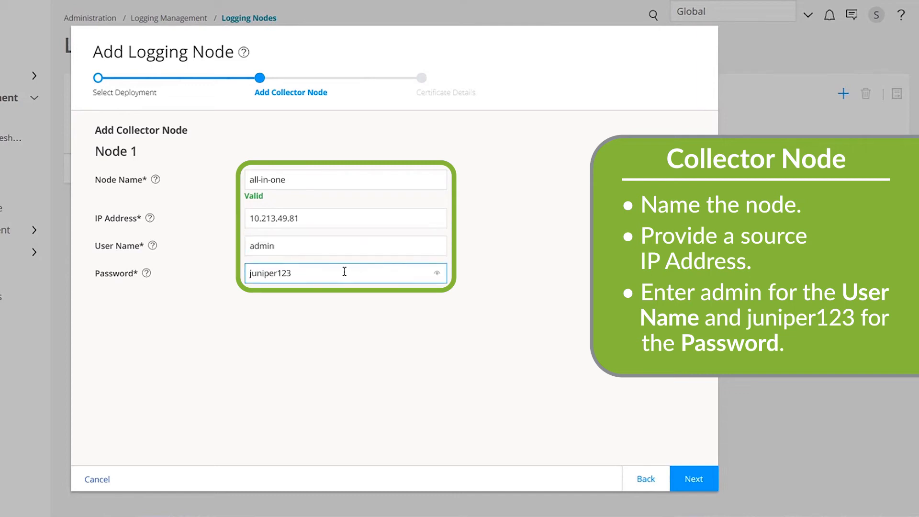
left_click(694, 479)
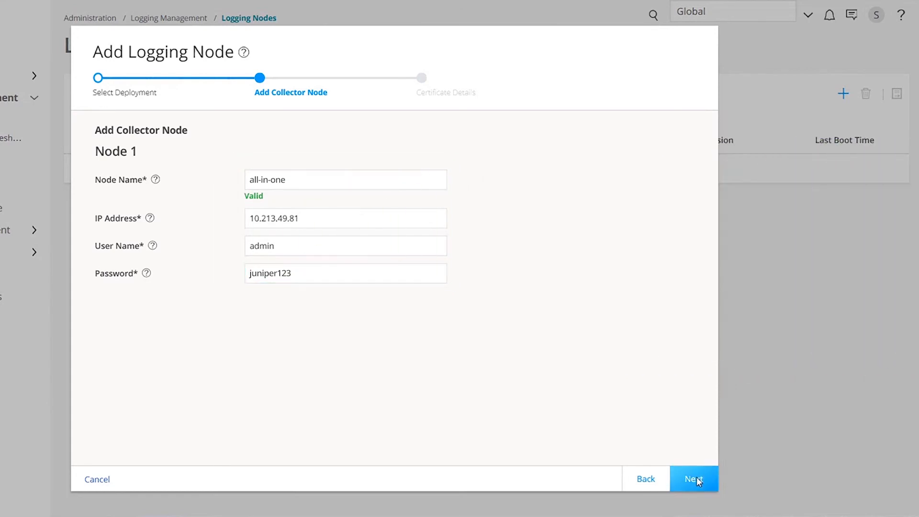
left_click(694, 478)
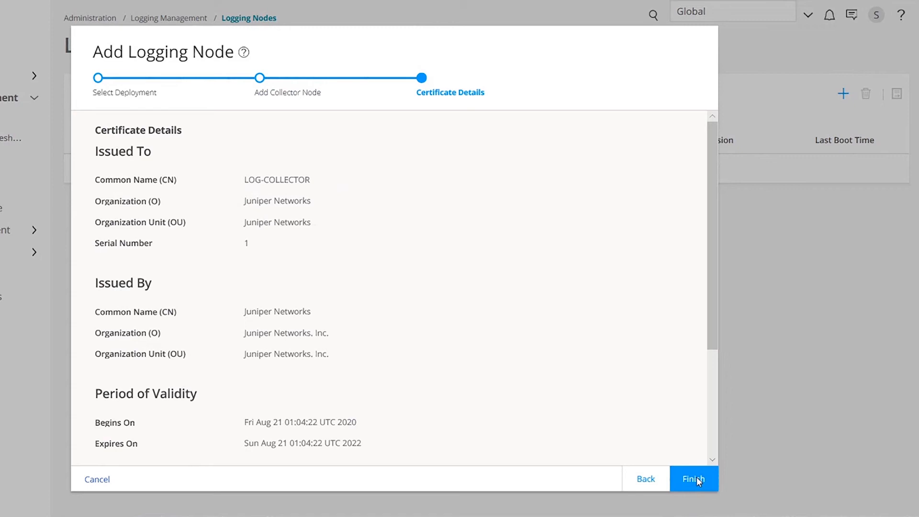
Accept the certificate details and create the all-in-one logging node
left_click(693, 478)
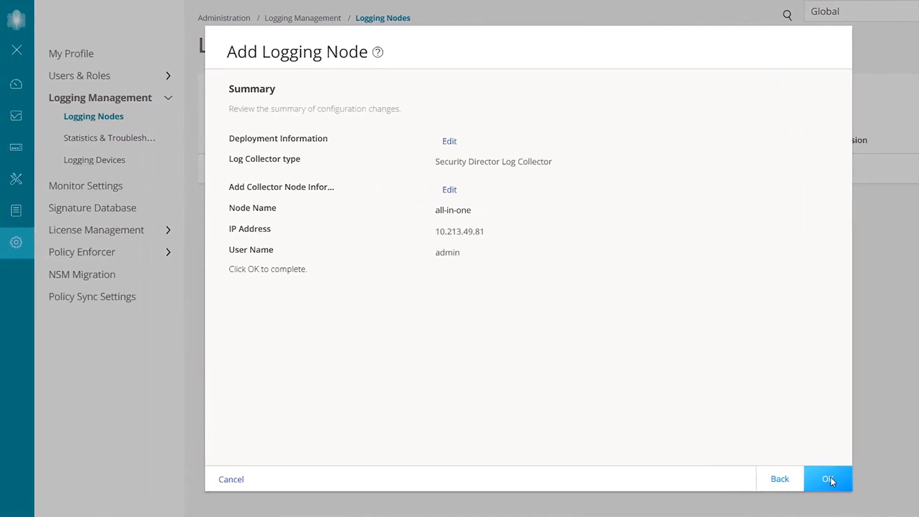
left_click(827, 479)
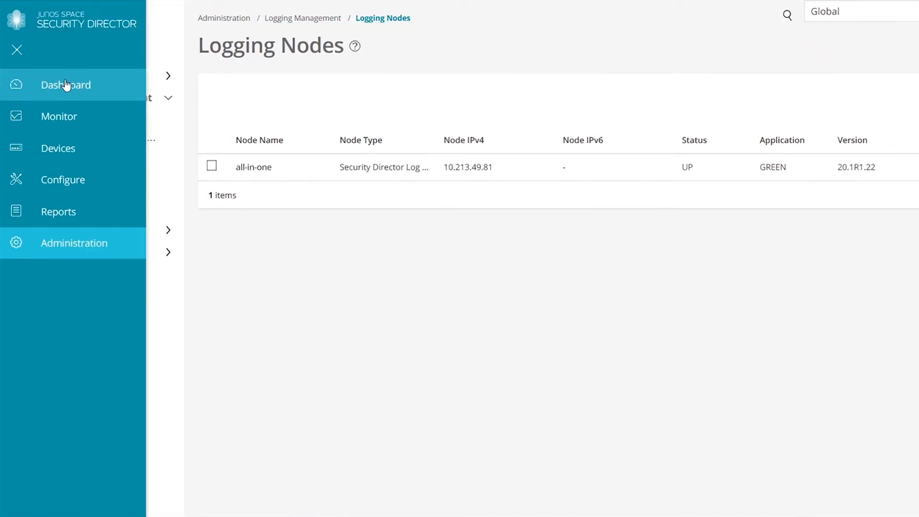
Show the dashboard's Firewall: Top Events for the past 7 days and open its details
left_click(66, 84)
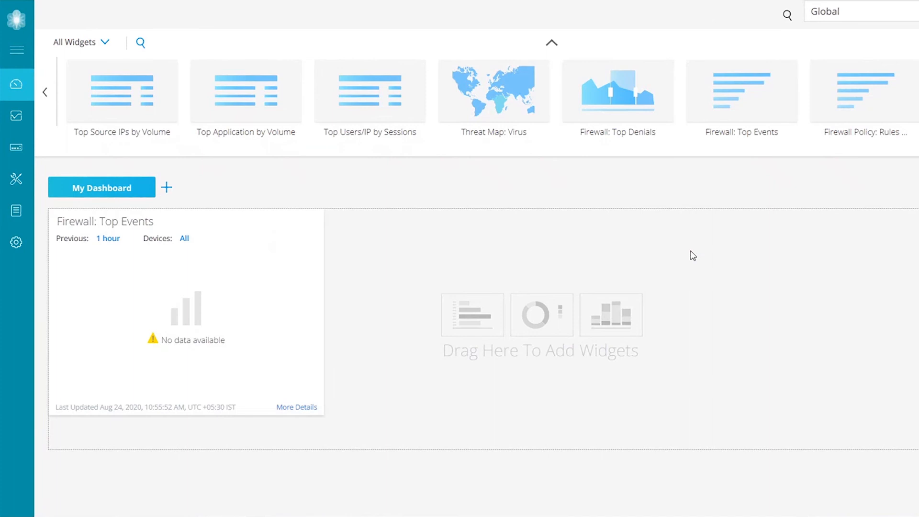
left_click(108, 238)
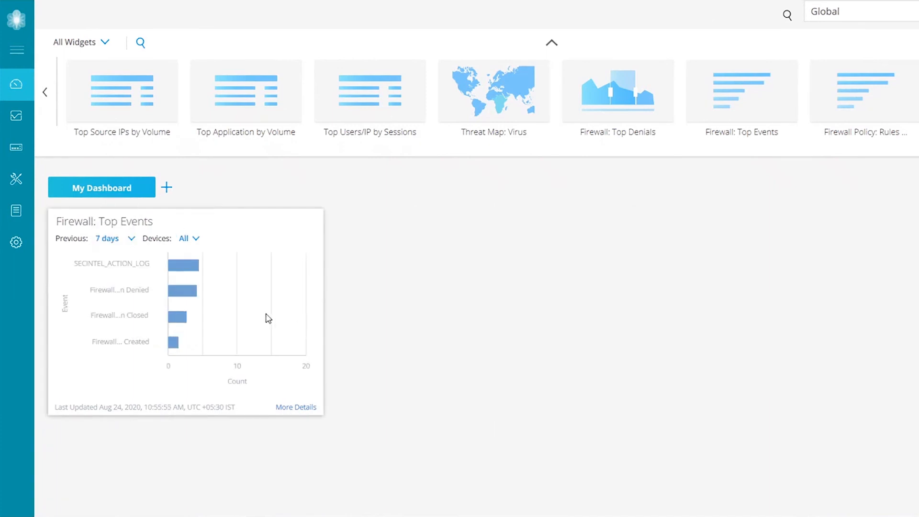
left_click(296, 406)
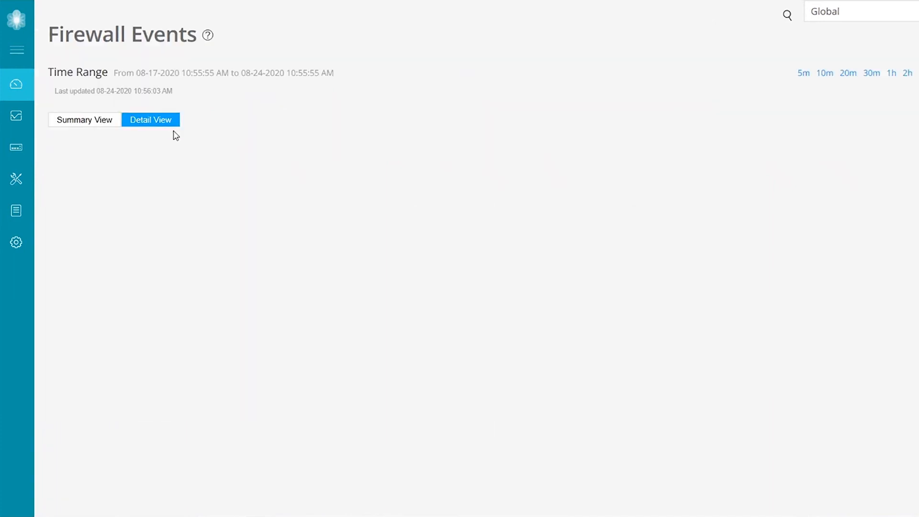
View All Events for the custom range 08-17 to 08-24-2020, listing 934 events
left_click(151, 120)
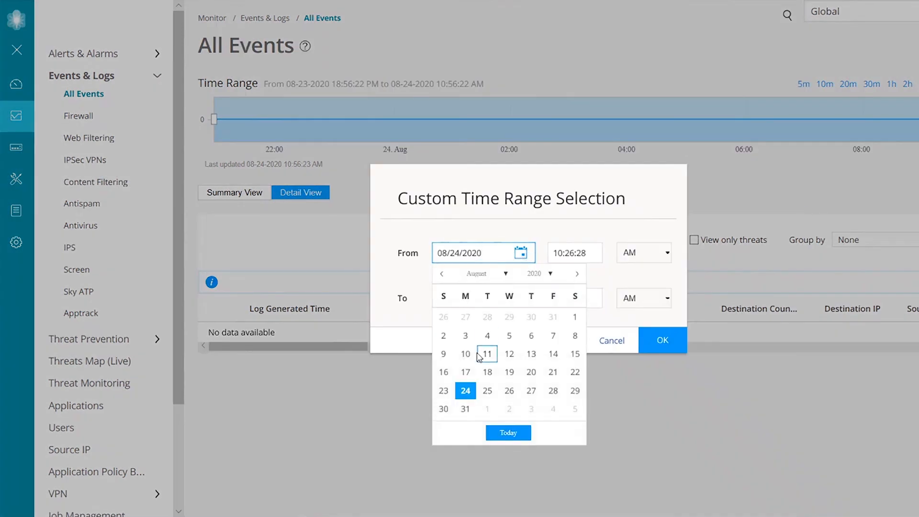
left_click(662, 340)
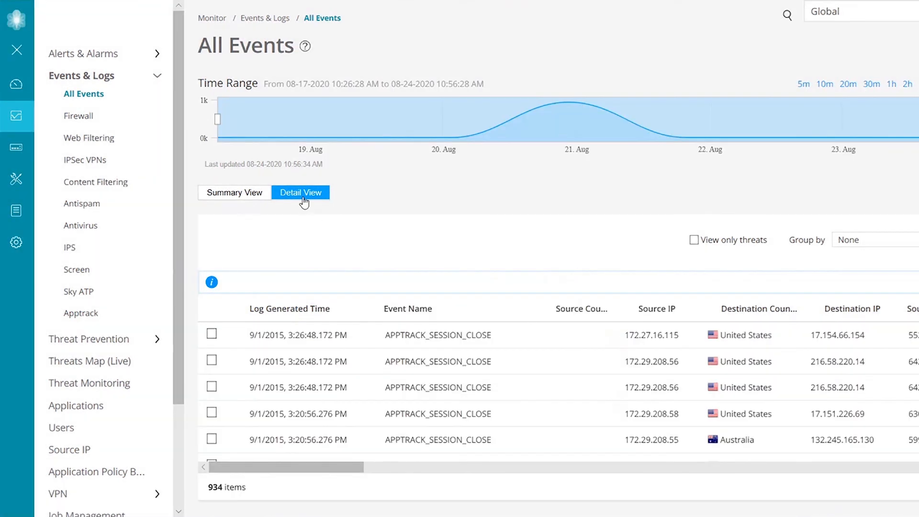